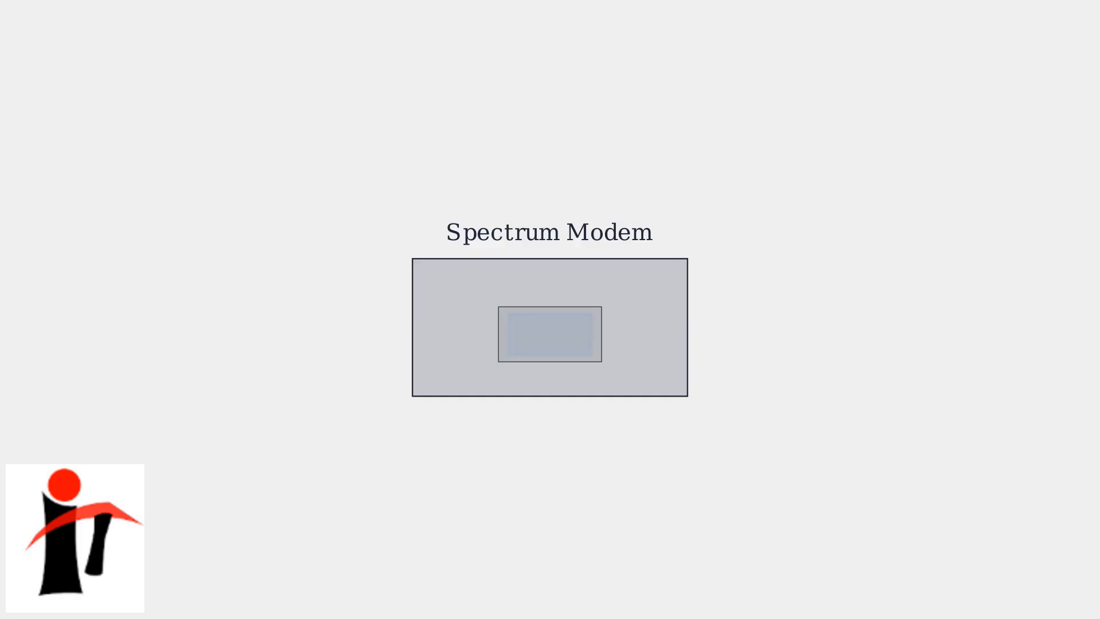
left_click(549, 334)
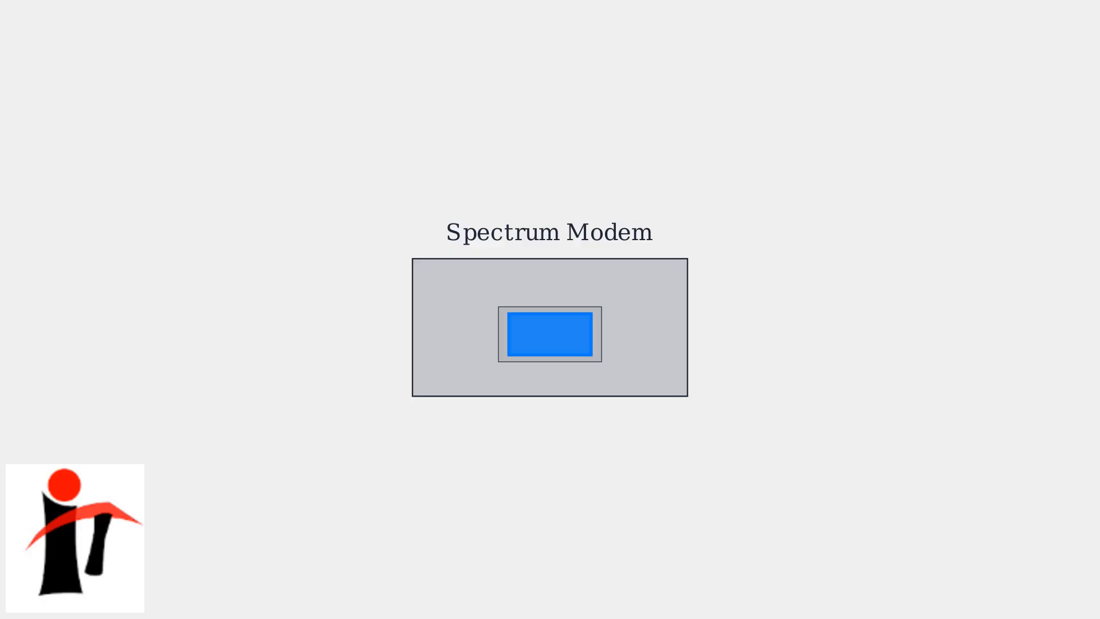
left_click(550, 334)
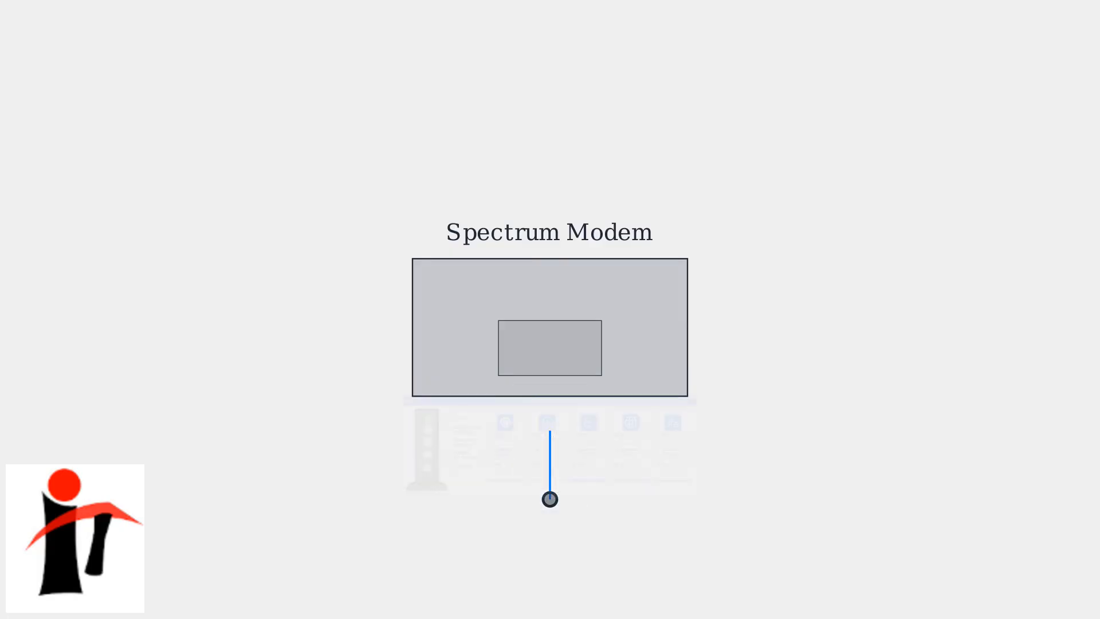
left_click(549, 499)
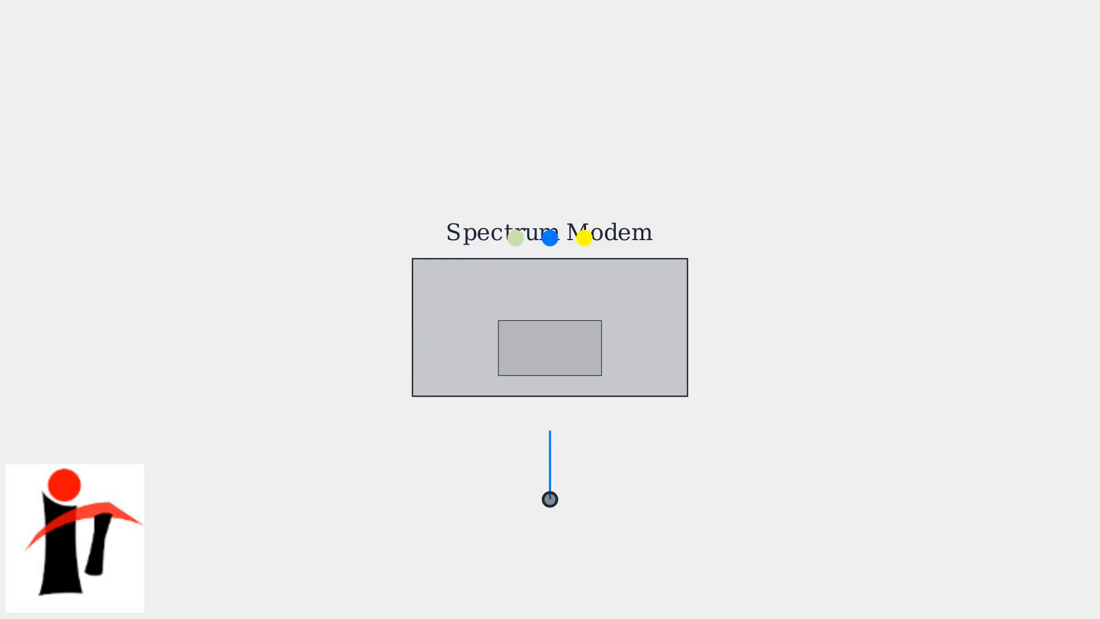
left_click(550, 499)
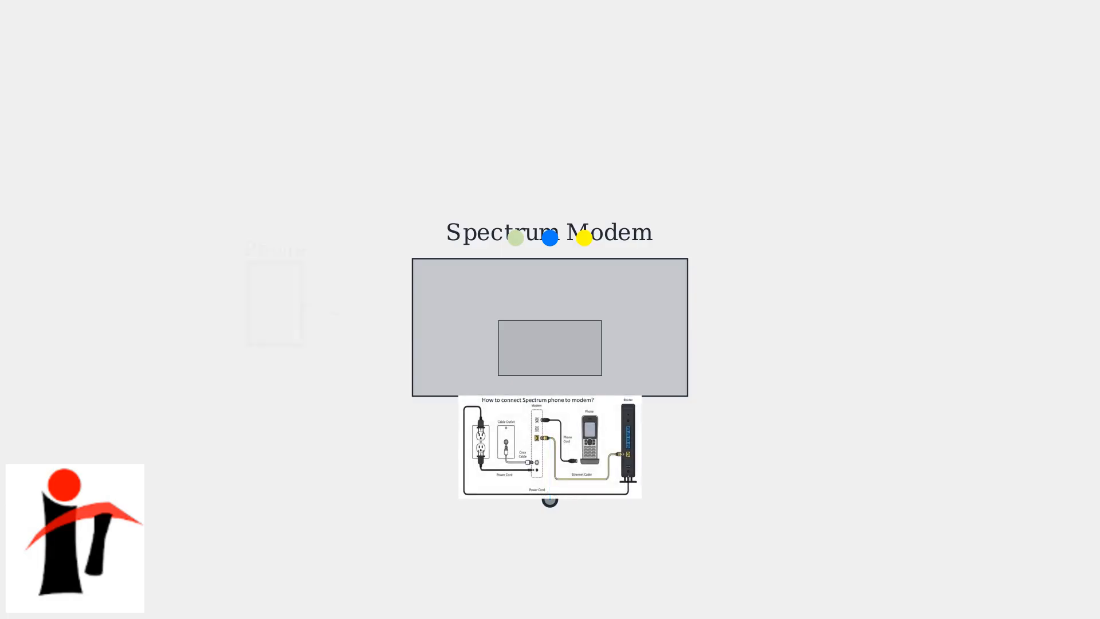